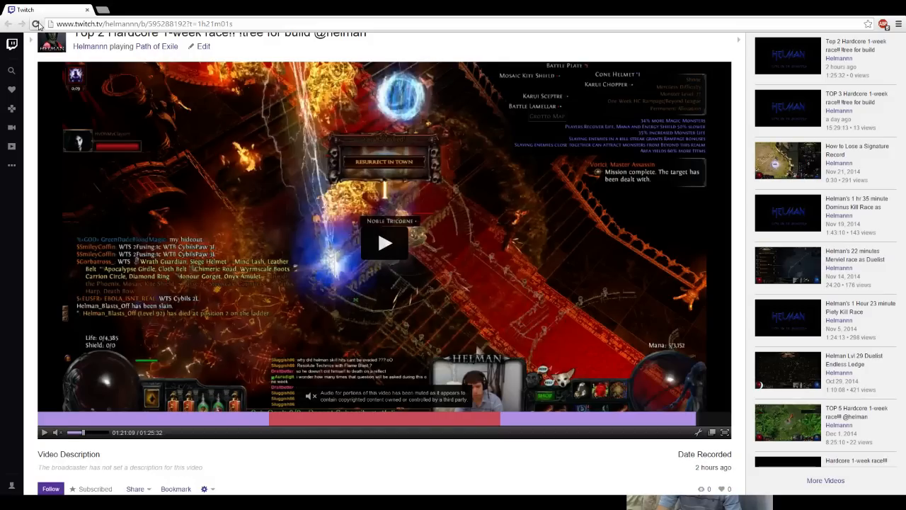
# Resume the race VOD so it plays on toward the boss fight
pyautogui.click(36, 22)
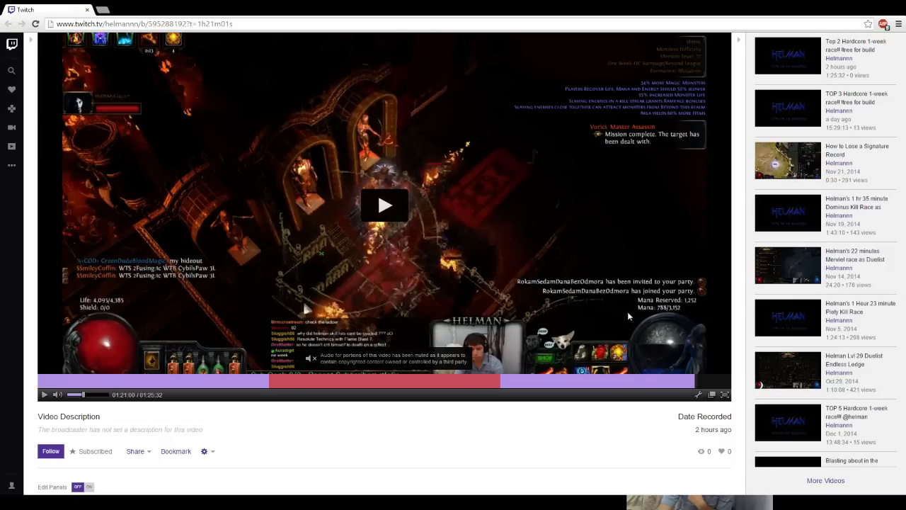
pyautogui.moveTo(654, 323)
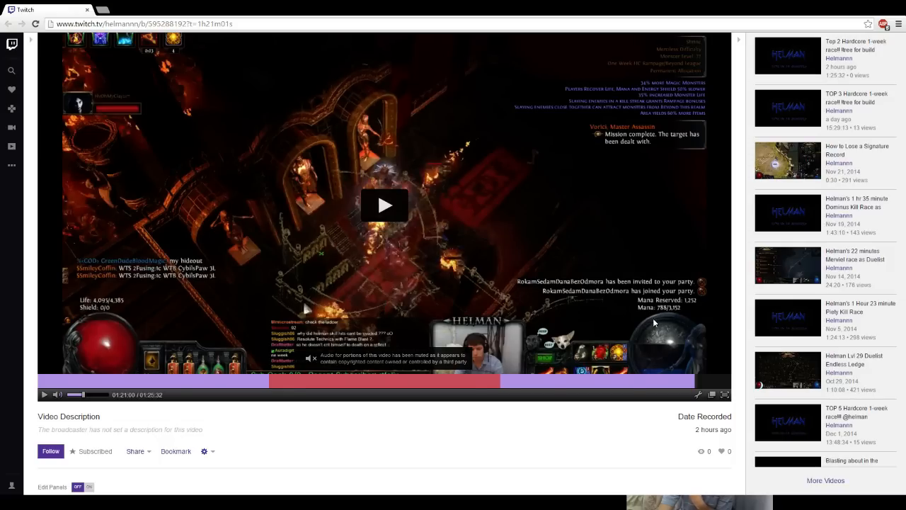
pyautogui.moveTo(637, 318)
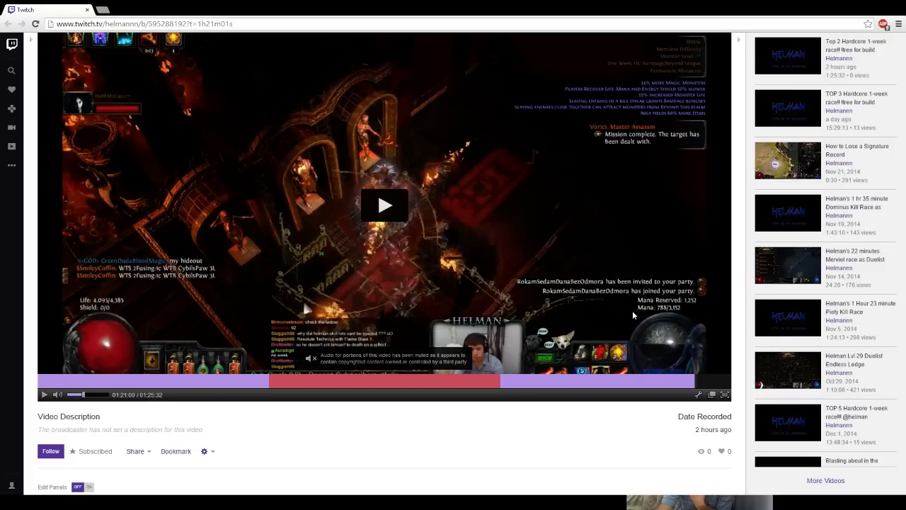
pyautogui.moveTo(663, 337)
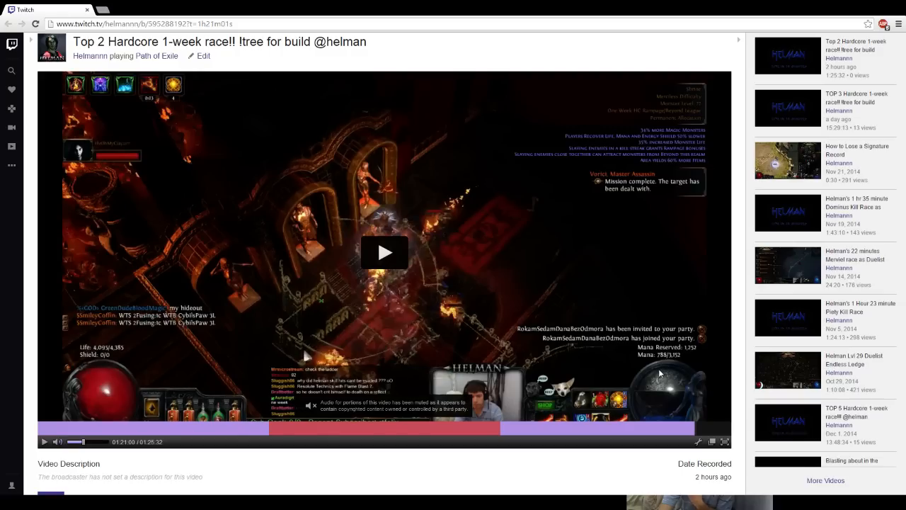
pyautogui.moveTo(651, 365)
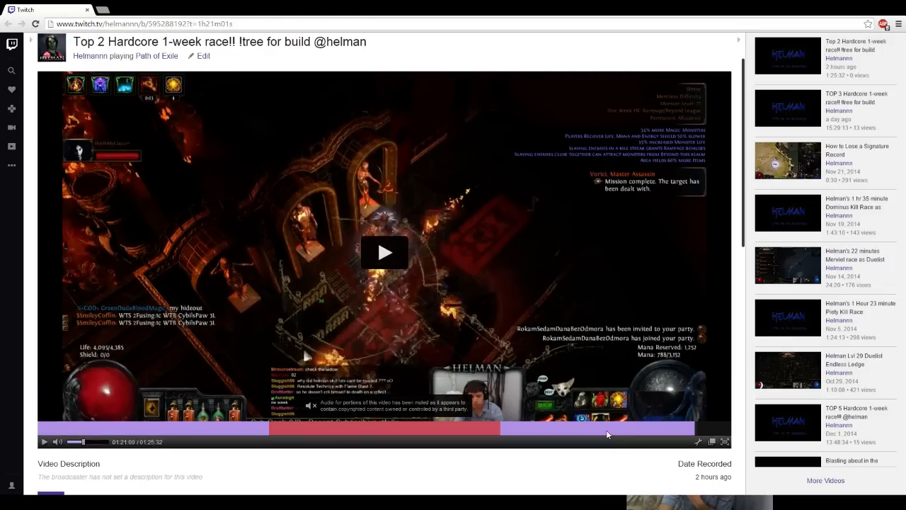
pyautogui.moveTo(657, 366)
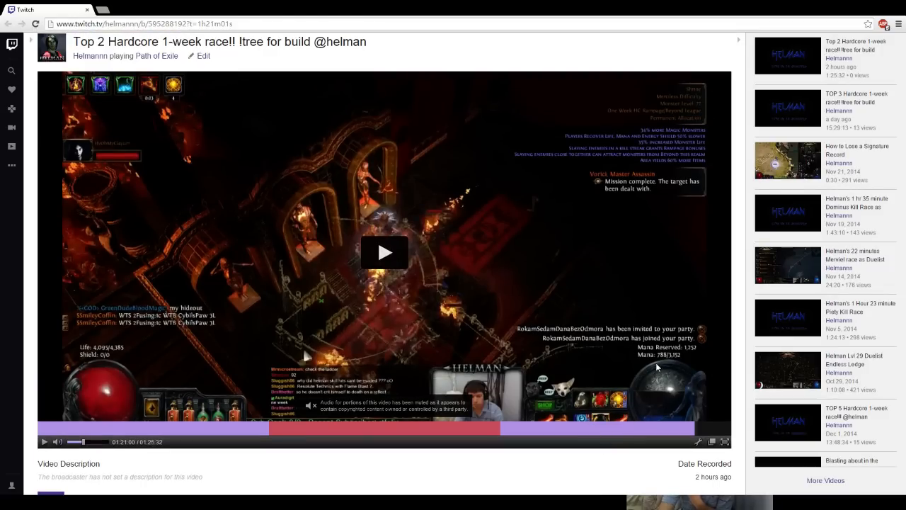
pyautogui.moveTo(608, 374)
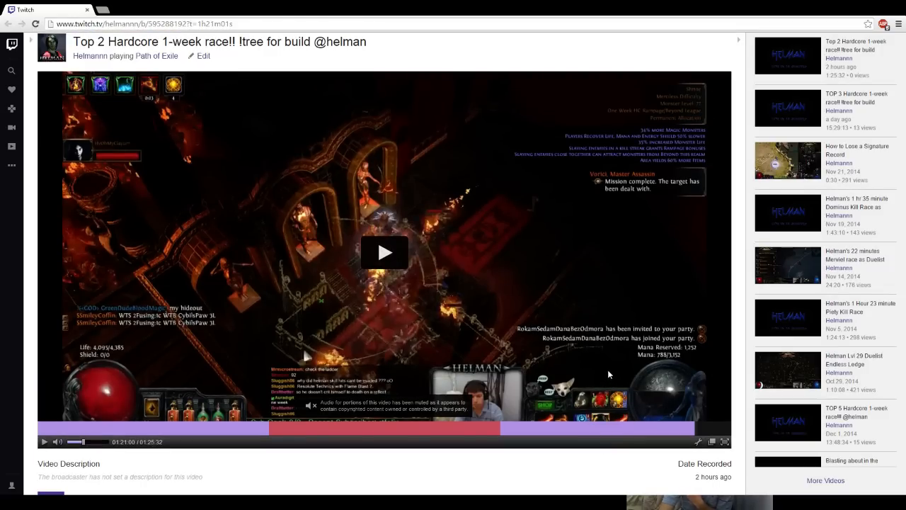
pyautogui.moveTo(397, 257)
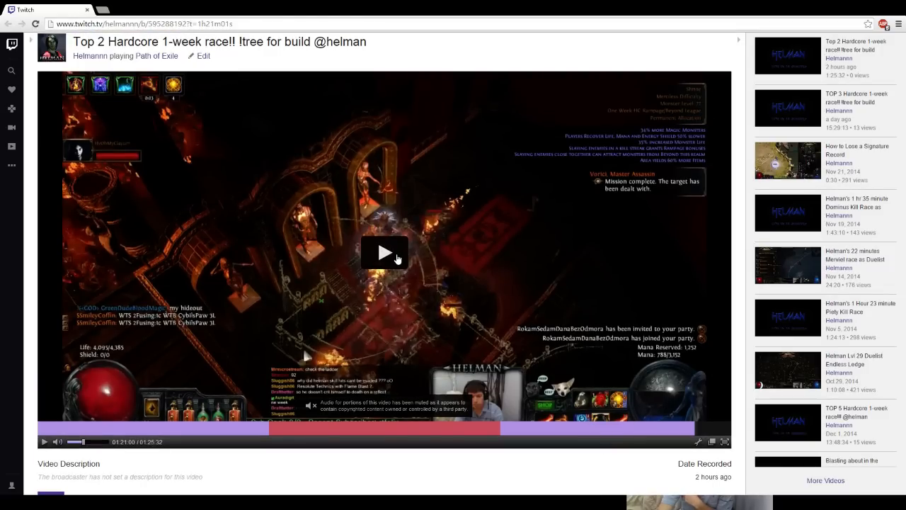
pyautogui.moveTo(116, 163)
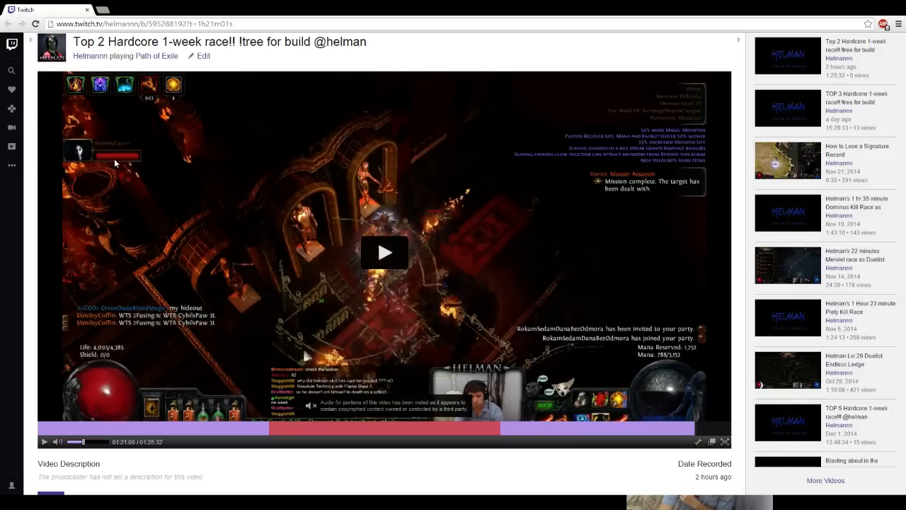
pyautogui.moveTo(105, 150)
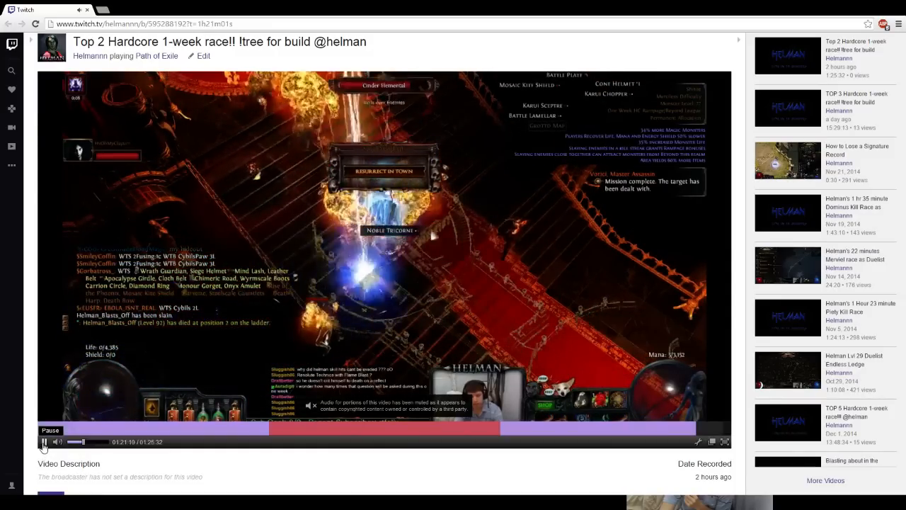
# Pause the replay on the boss fight moment
pyautogui.click(51, 431)
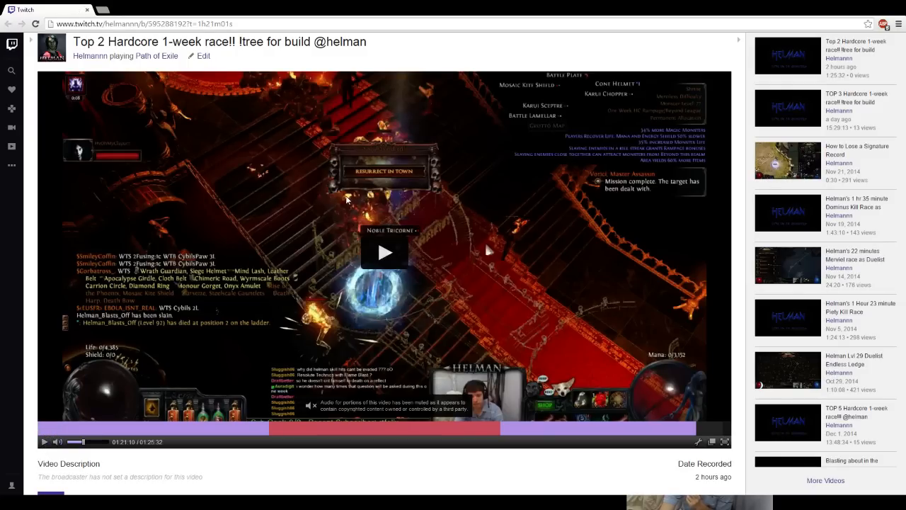
pyautogui.moveTo(207, 130)
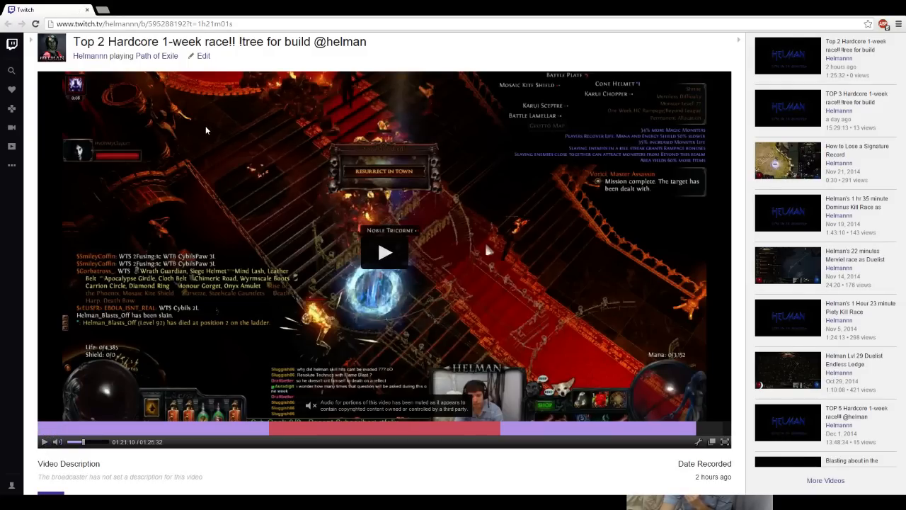
pyautogui.moveTo(414, 258)
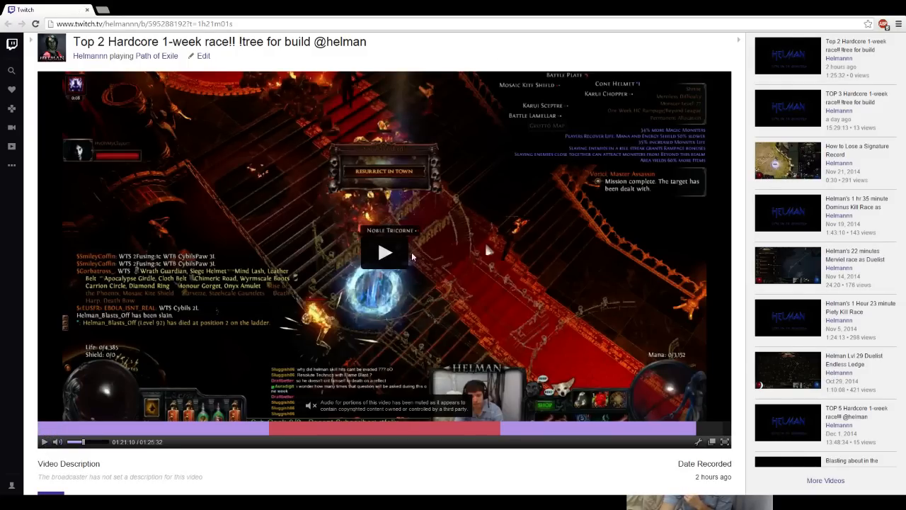
pyautogui.moveTo(441, 146)
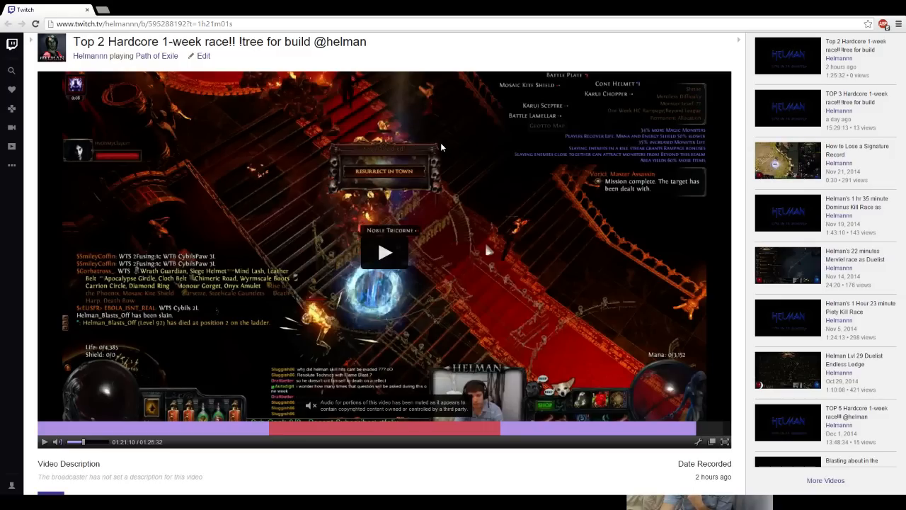
pyautogui.moveTo(374, 104)
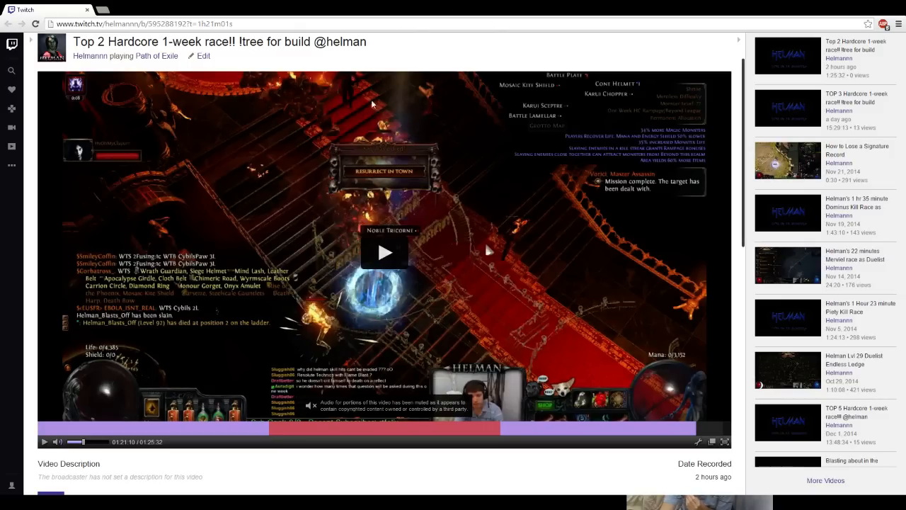
pyautogui.moveTo(191, 385)
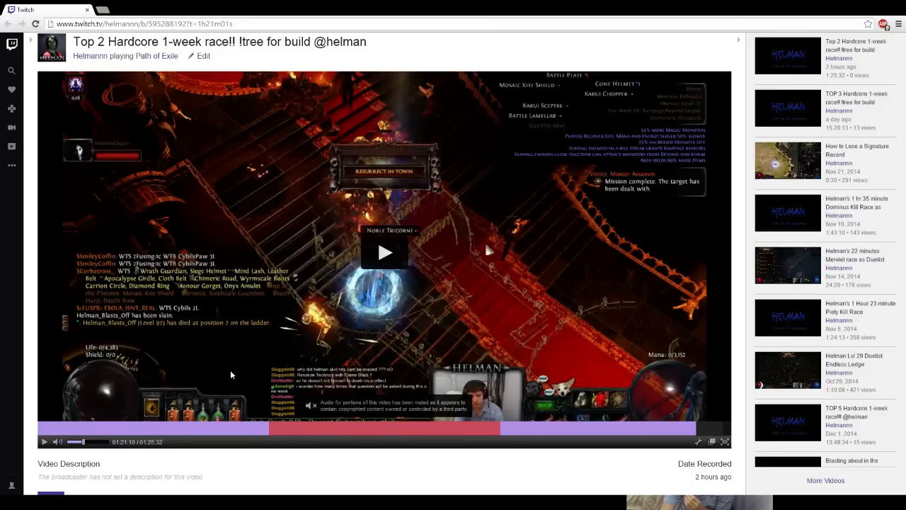
pyautogui.moveTo(158, 345)
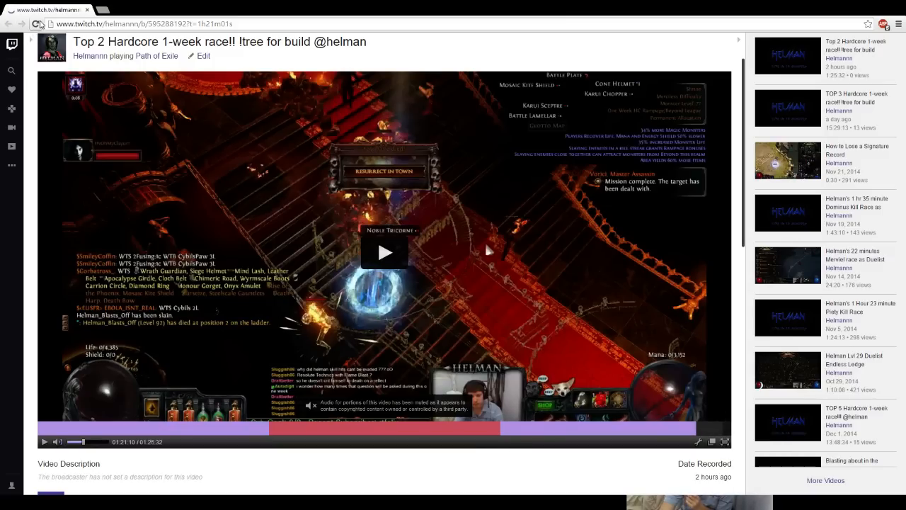
# Seek back to just before the fight and hold the replay there
pyautogui.click(37, 22)
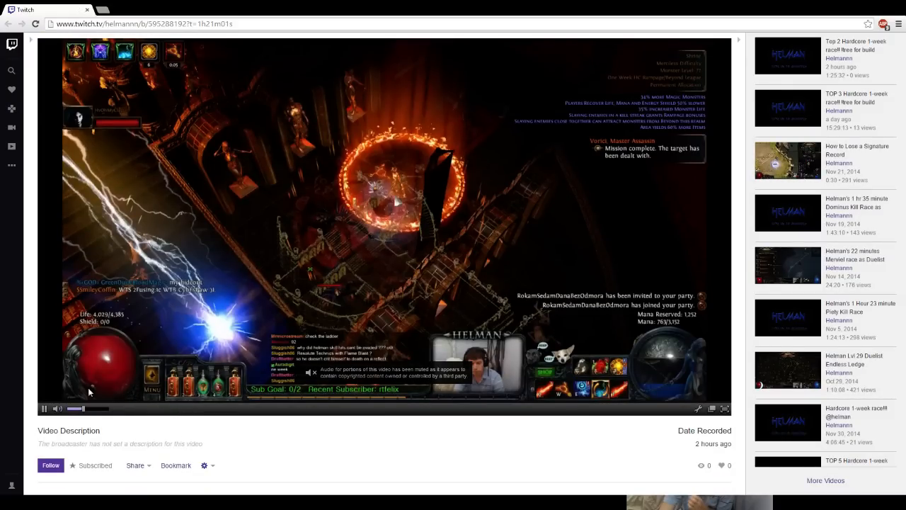
pyautogui.click(44, 408)
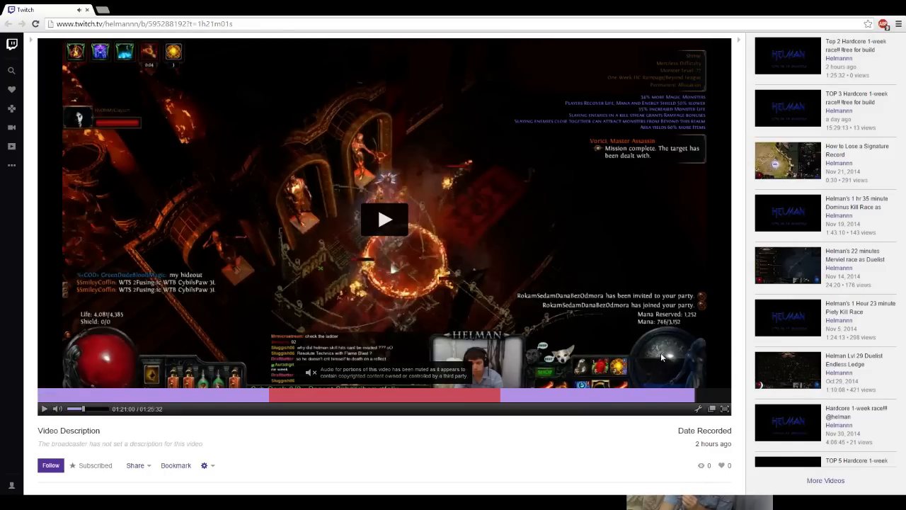
pyautogui.moveTo(649, 354)
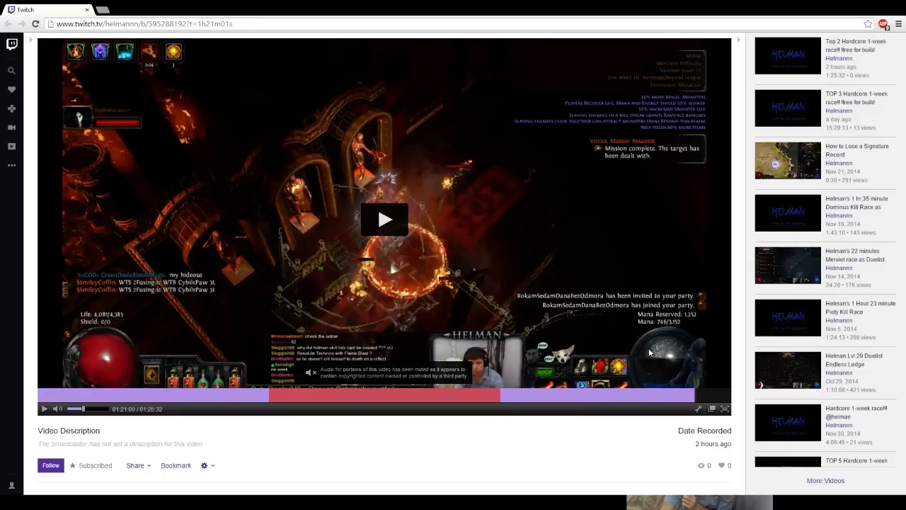
pyautogui.moveTo(399, 238)
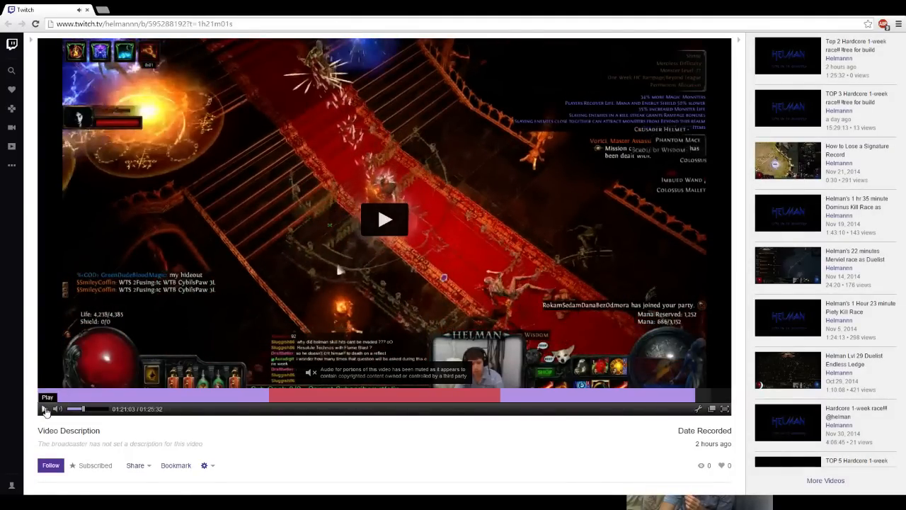
# Step playback forward briefly and pause on the boss explosion frame
pyautogui.click(44, 408)
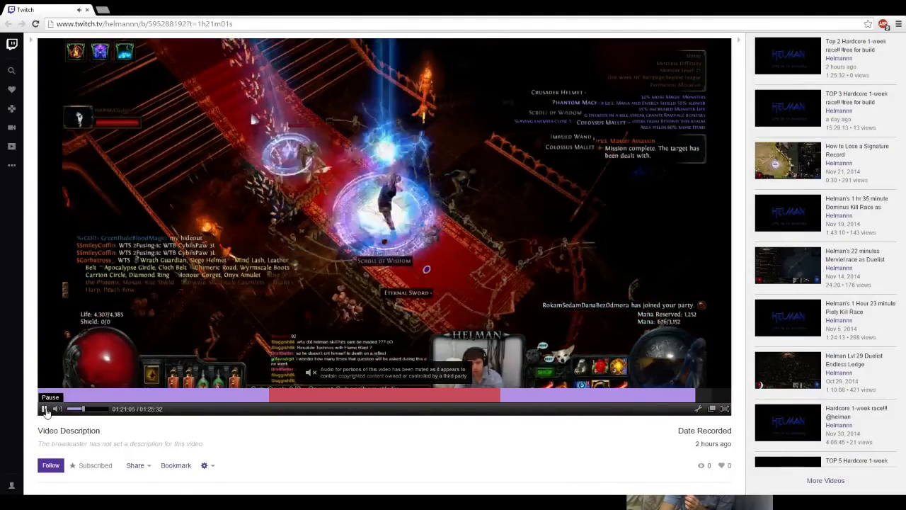
pyautogui.click(44, 408)
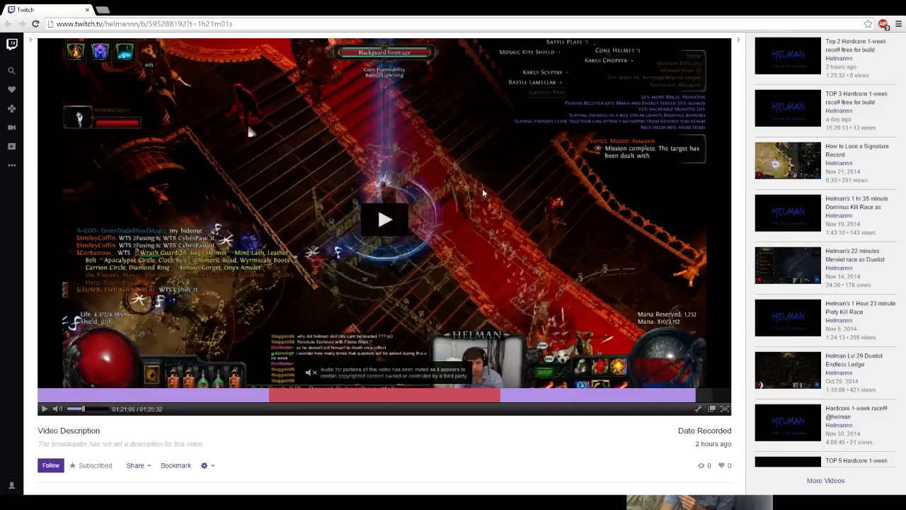
pyautogui.moveTo(40, 419)
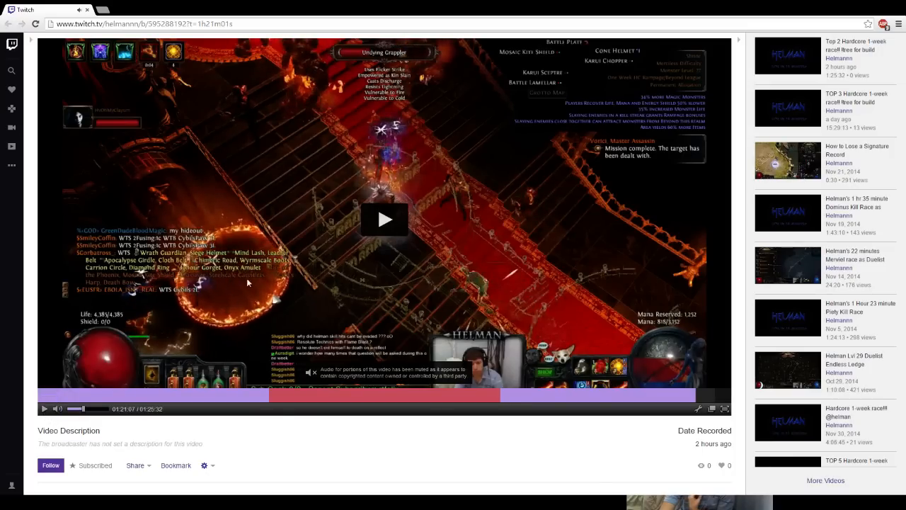
pyautogui.moveTo(493, 56)
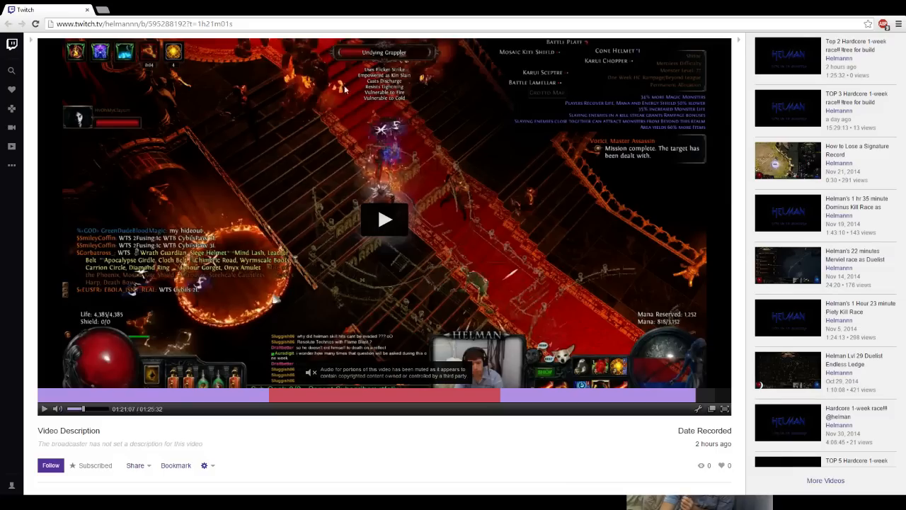
pyautogui.moveTo(422, 65)
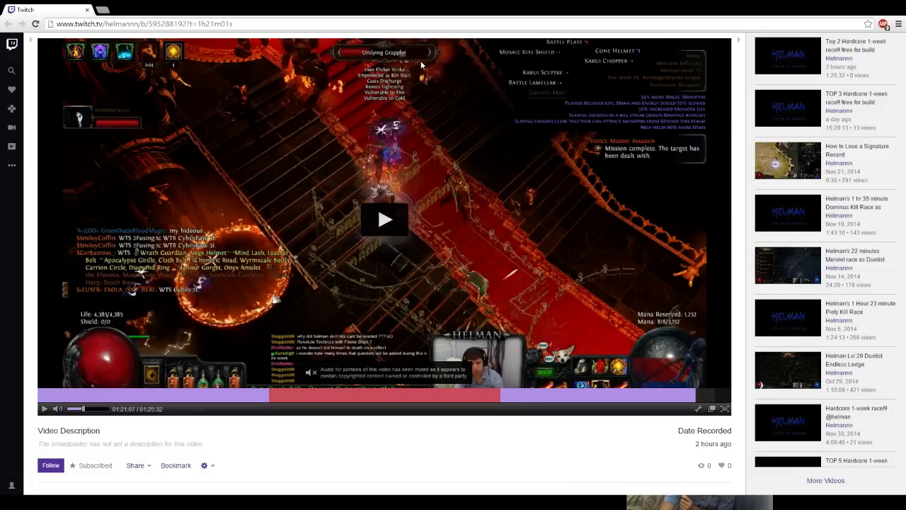
pyautogui.moveTo(322, 127)
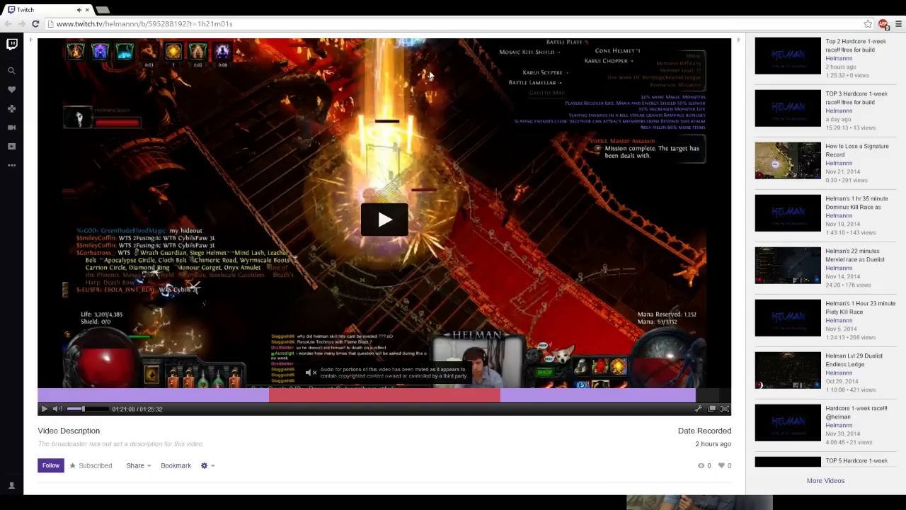
pyautogui.moveTo(729, 292)
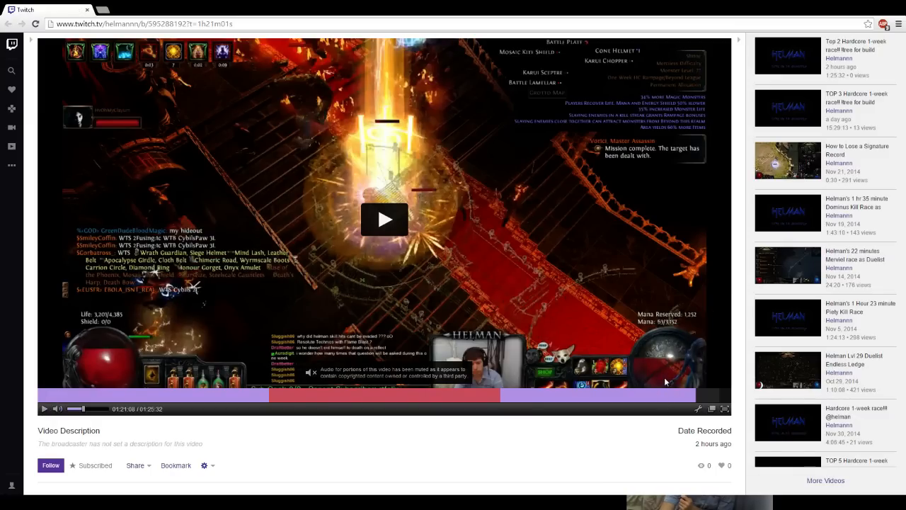
pyautogui.moveTo(104, 337)
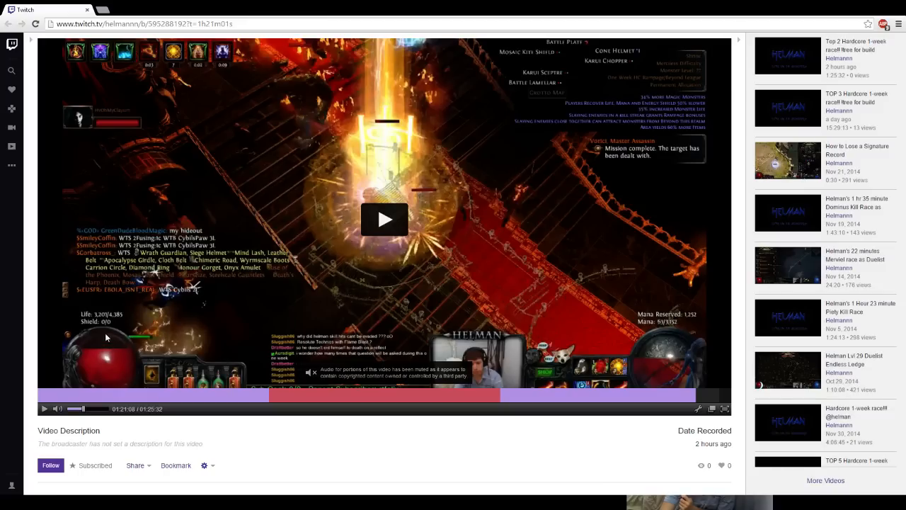
pyautogui.moveTo(673, 402)
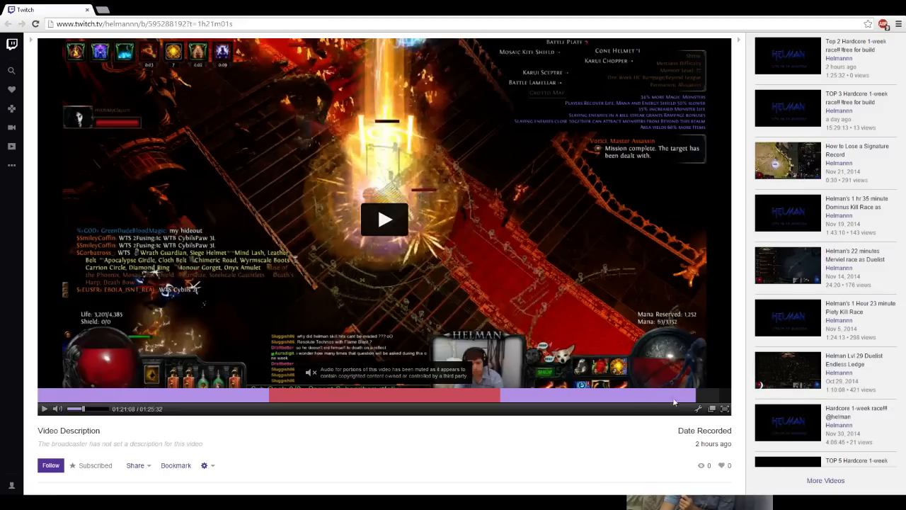
pyautogui.moveTo(100, 334)
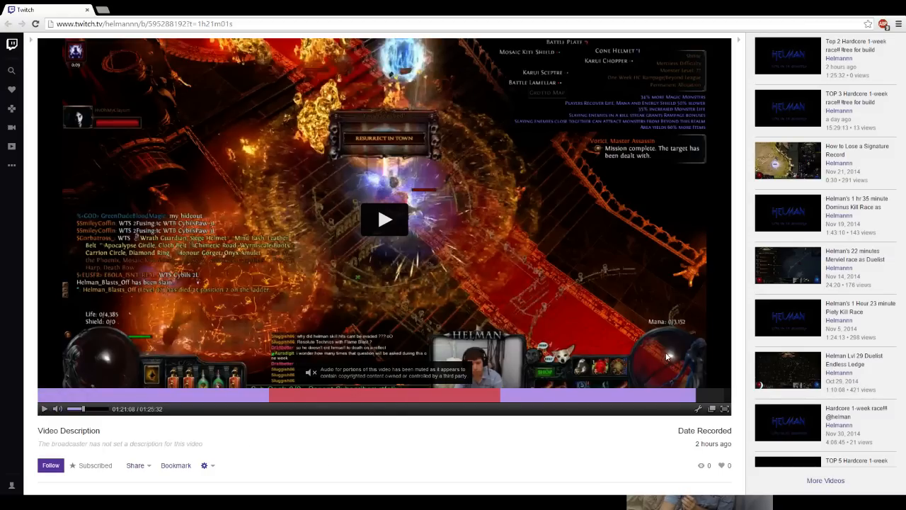
pyautogui.moveTo(144, 323)
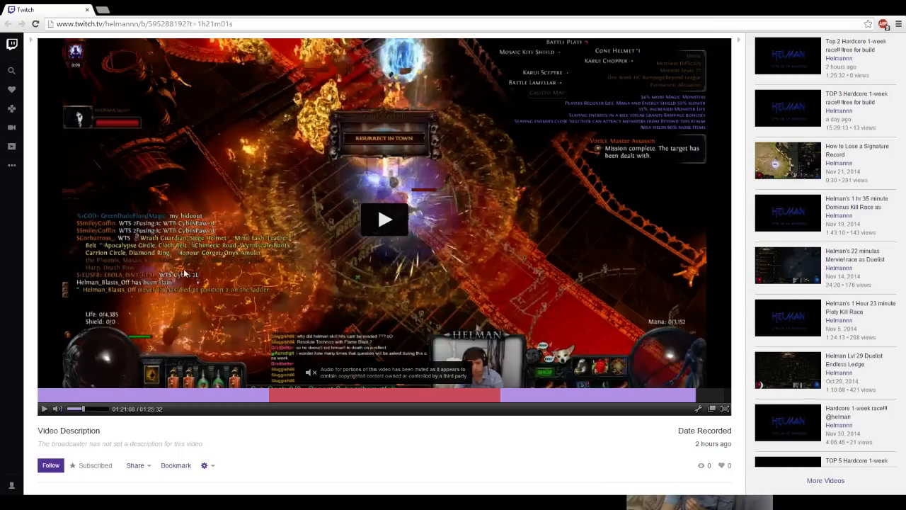
pyautogui.moveTo(361, 283)
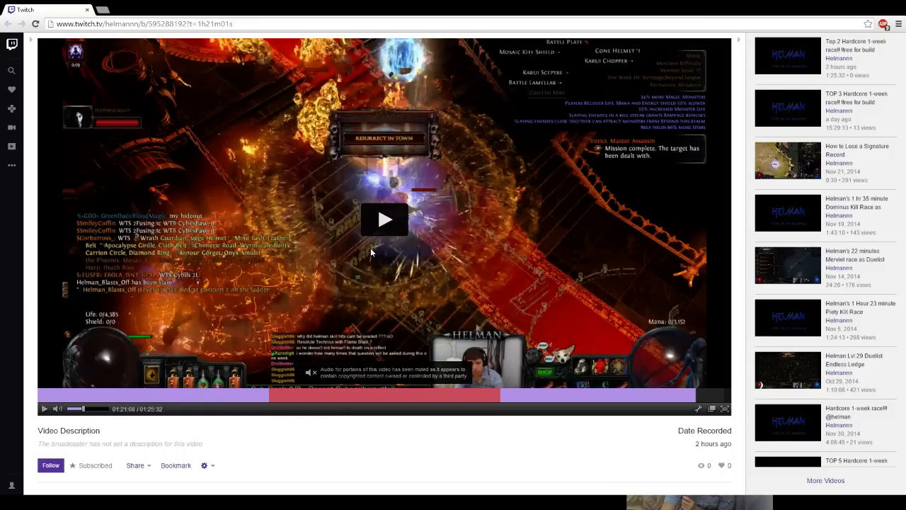
pyautogui.moveTo(332, 263)
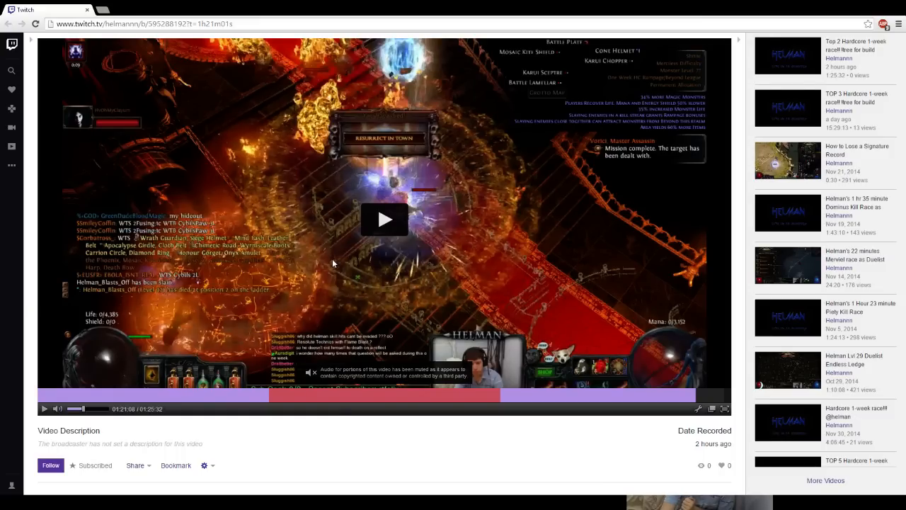
pyautogui.moveTo(173, 170)
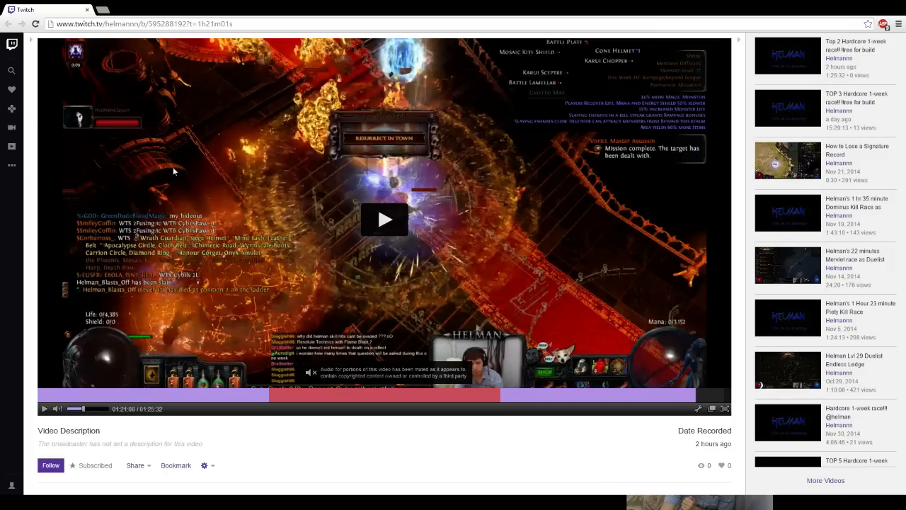
pyautogui.moveTo(388, 260)
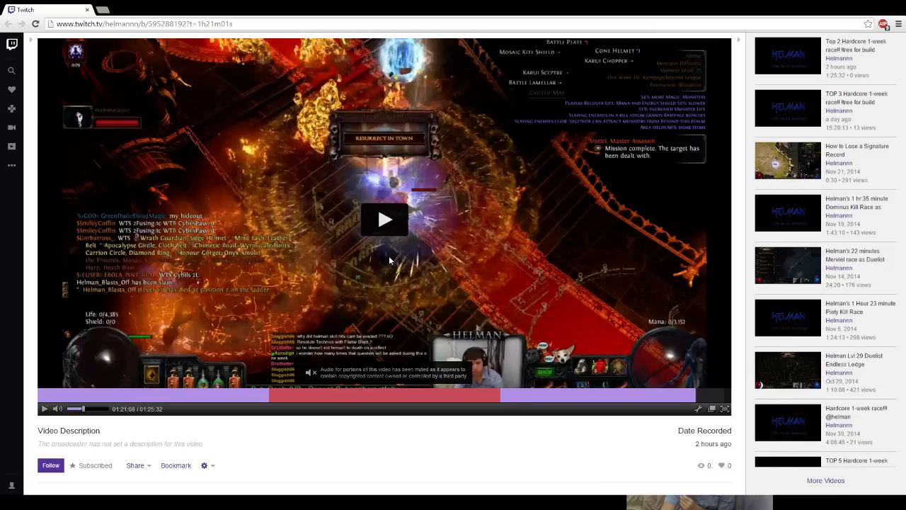
pyautogui.moveTo(388, 258)
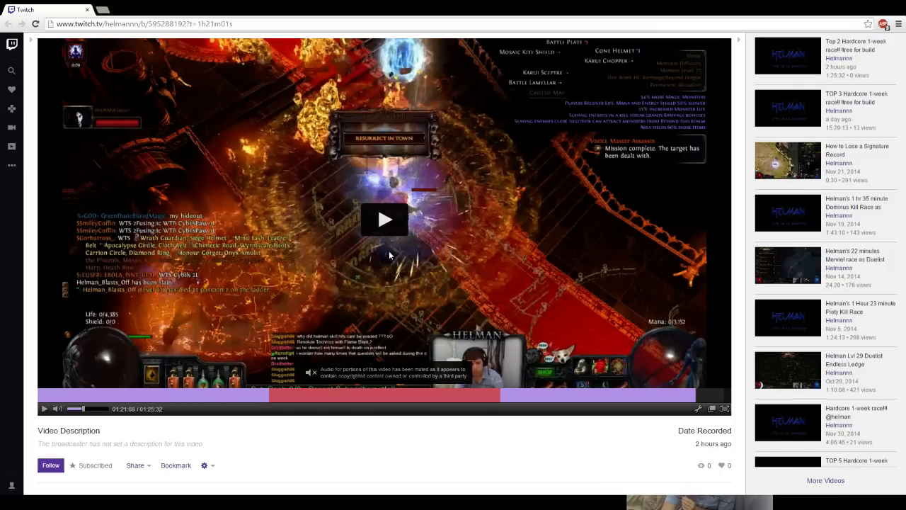
pyautogui.moveTo(388, 257)
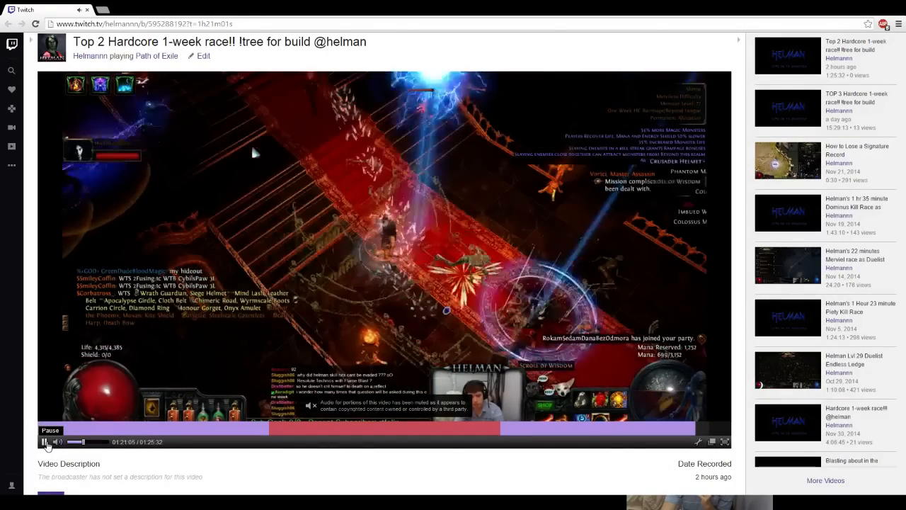
# Pause before the fight, replay the lead-up, and freeze on the explosion
pyautogui.click(47, 442)
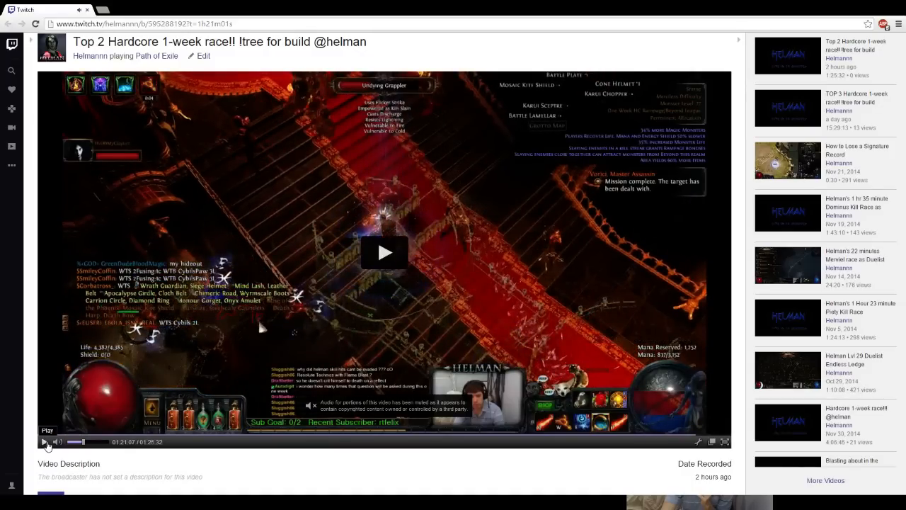
pyautogui.click(46, 442)
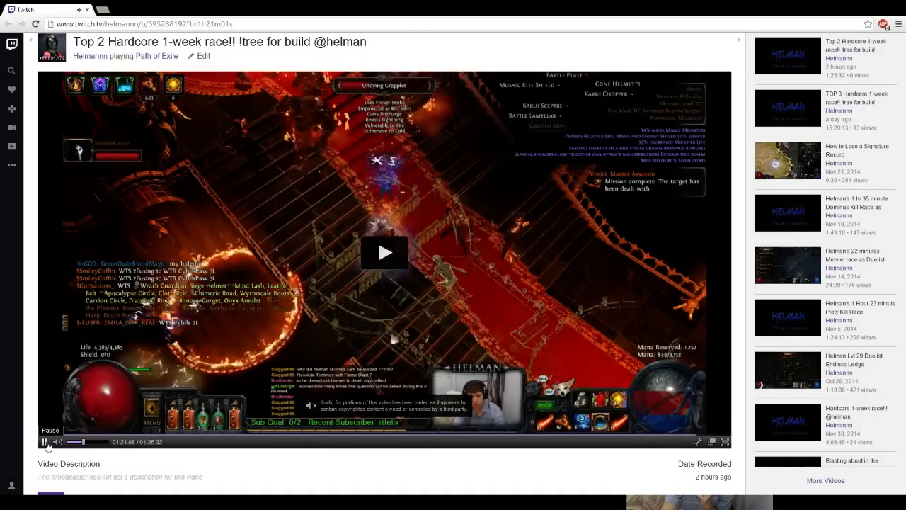
pyautogui.click(45, 442)
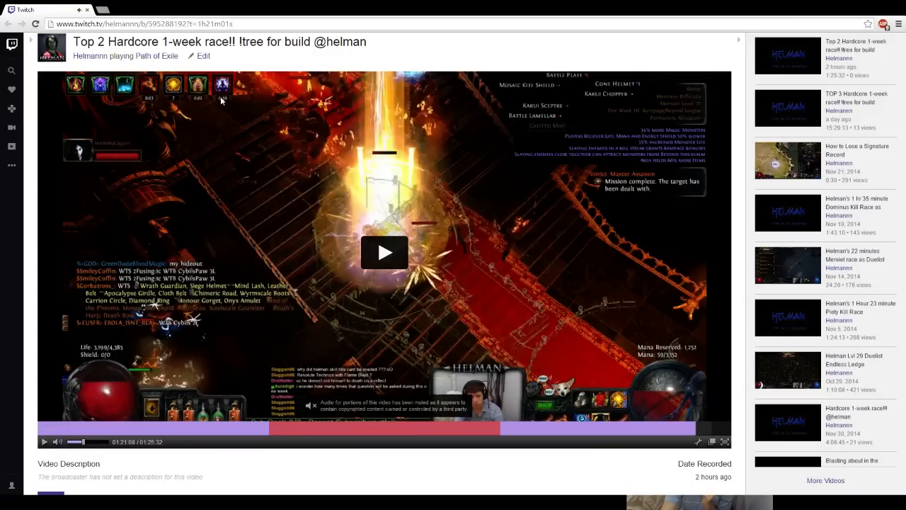
pyautogui.moveTo(281, 340)
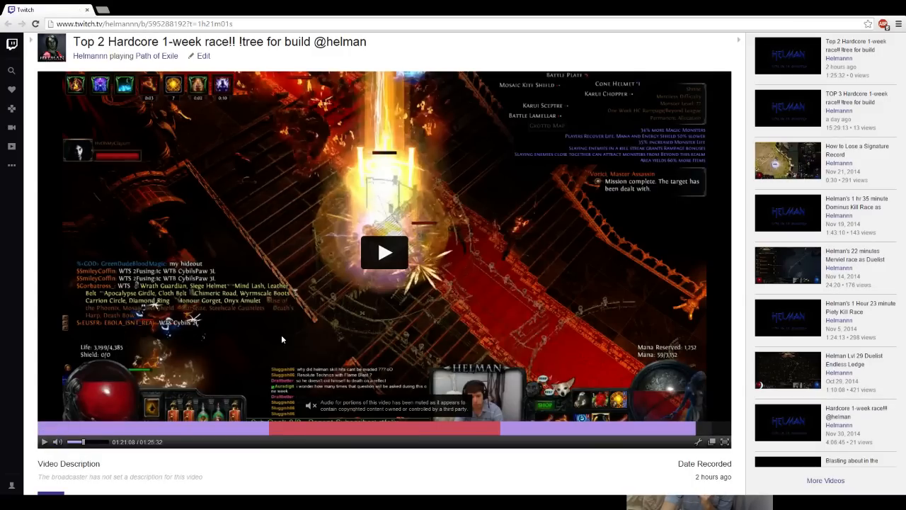
pyautogui.moveTo(187, 392)
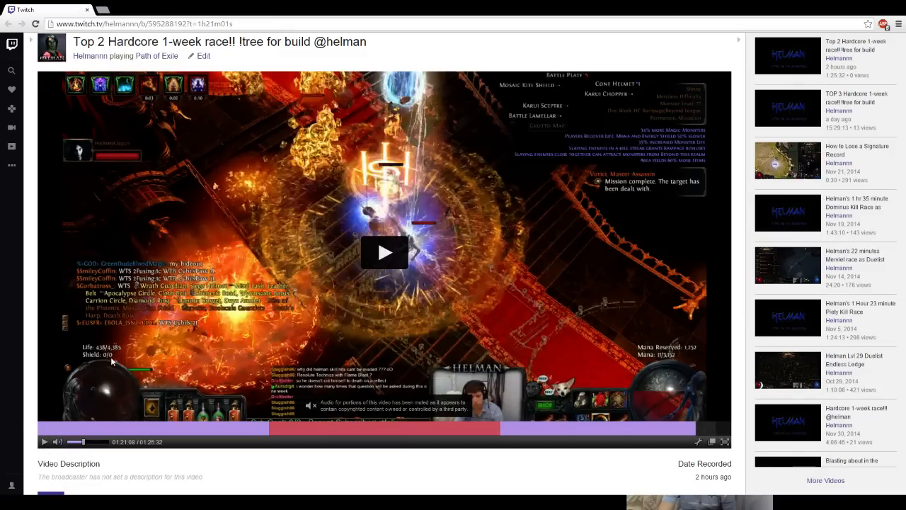
pyautogui.moveTo(380, 278)
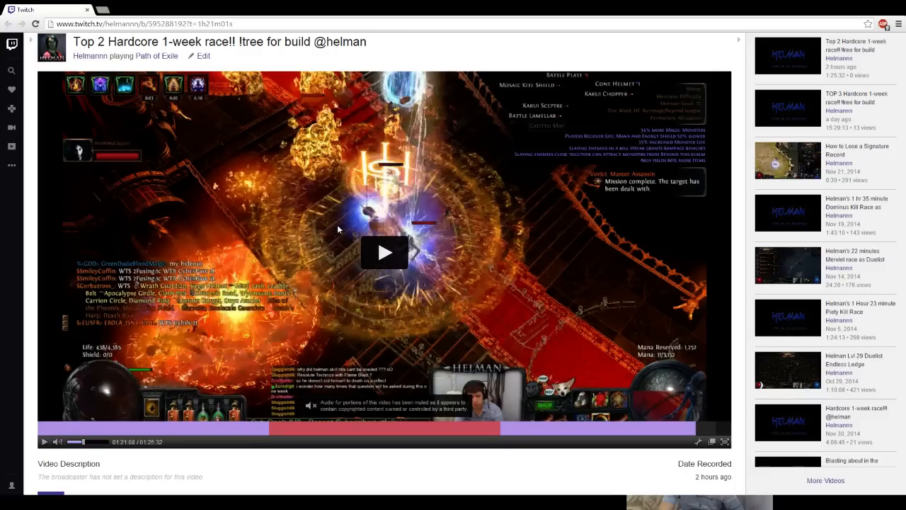
pyautogui.moveTo(206, 96)
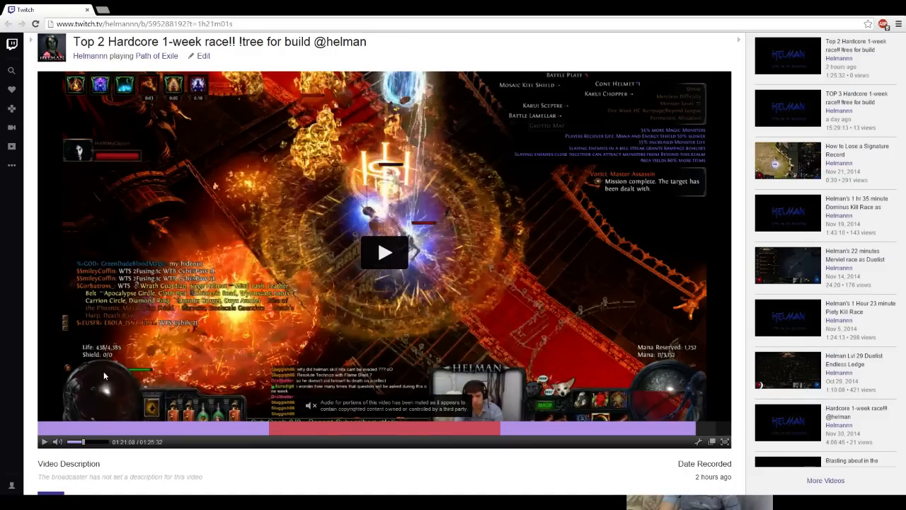
pyautogui.moveTo(414, 252)
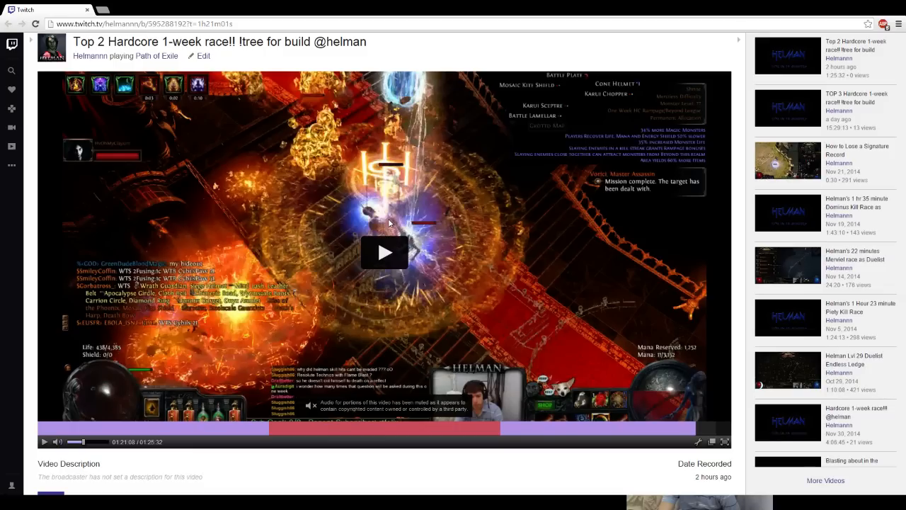
pyautogui.moveTo(382, 204)
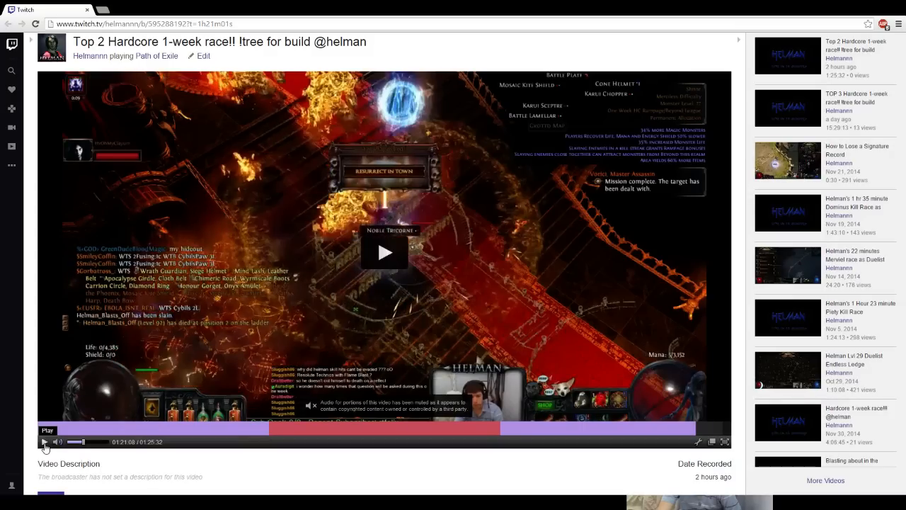
pyautogui.moveTo(320, 303)
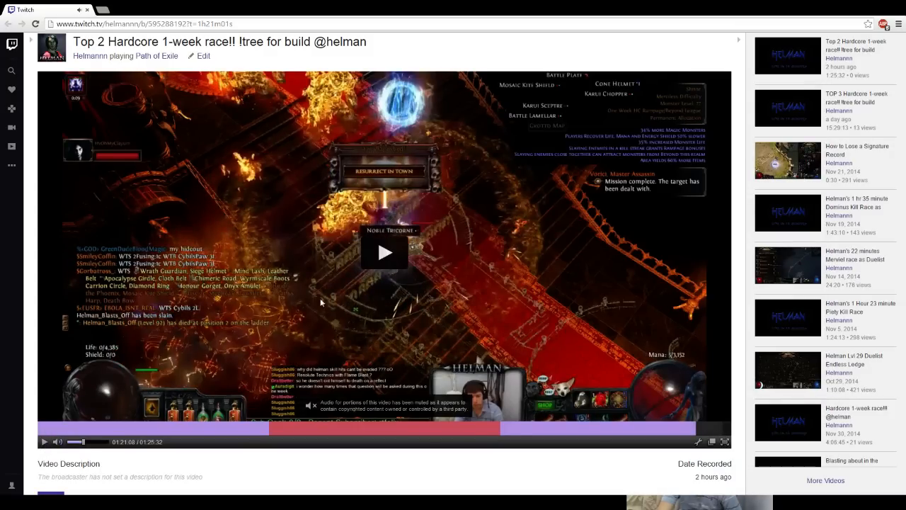
pyautogui.moveTo(450, 291)
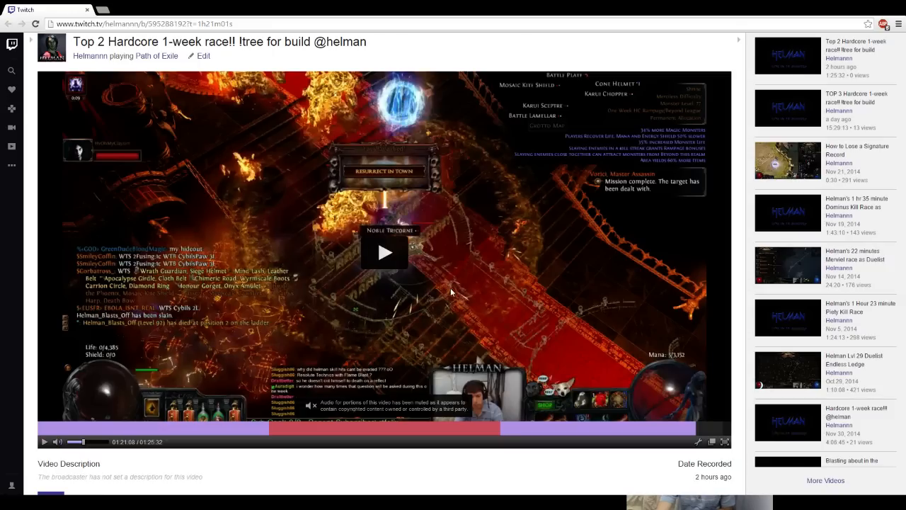
pyautogui.moveTo(408, 286)
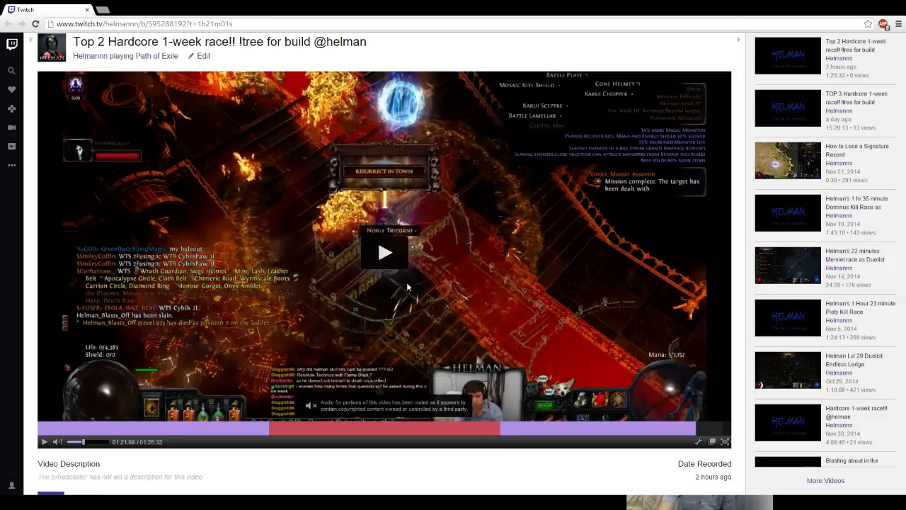
pyautogui.moveTo(393, 291)
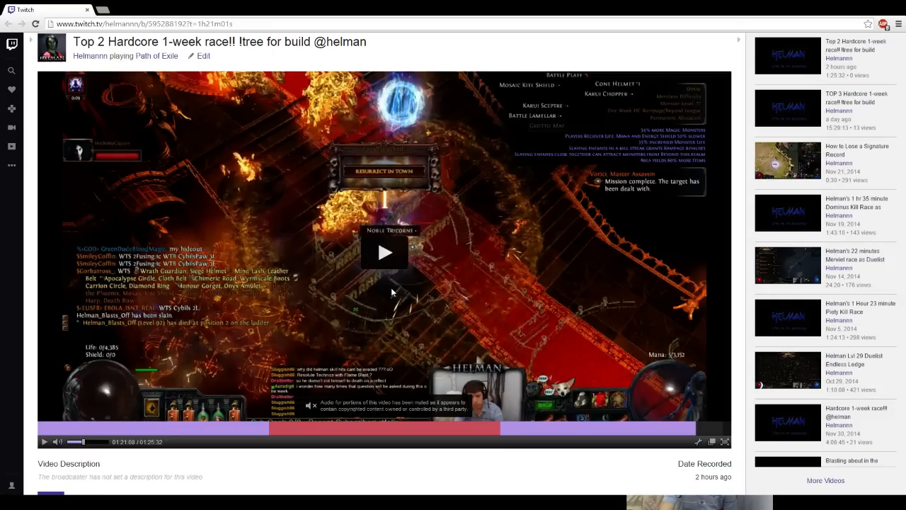